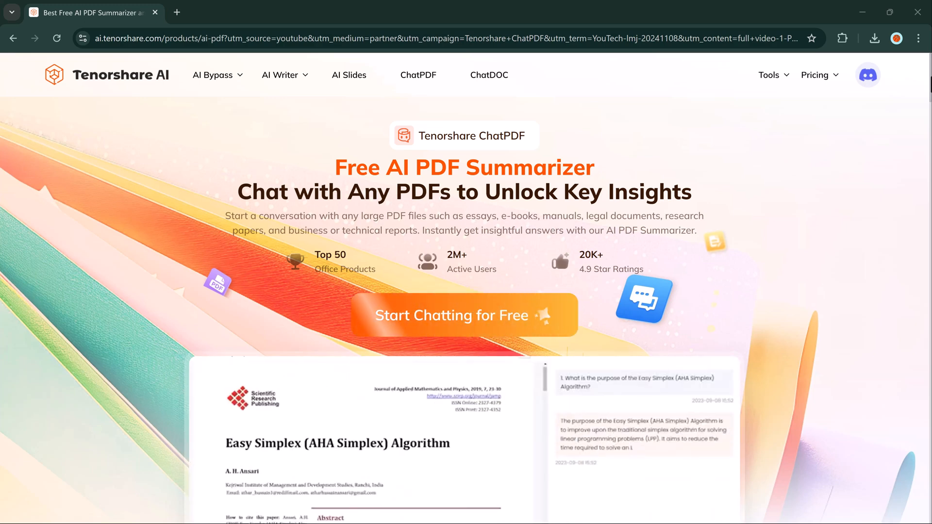
# - Search the web for 'what is aha simplex' and follow a result toward the Tenorshare site
pyautogui.scroll(-3)
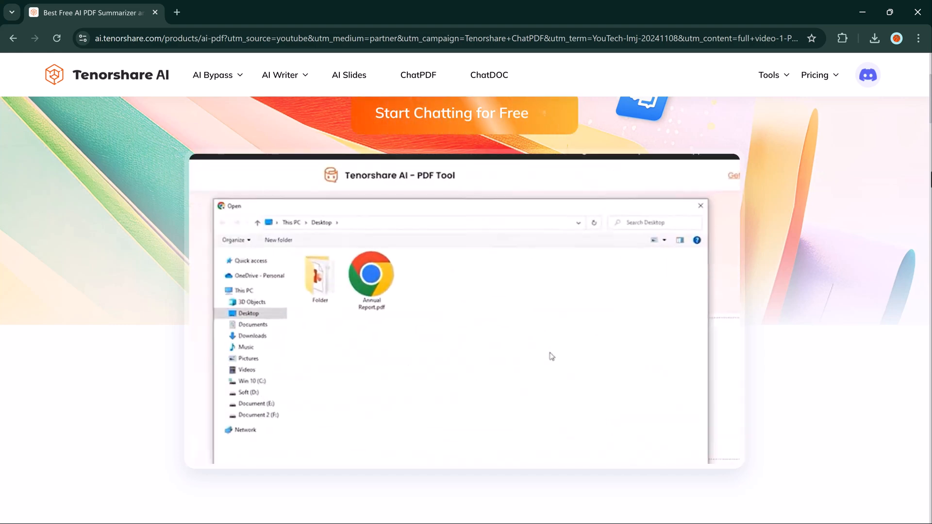
pyautogui.doubleClick(370, 273)
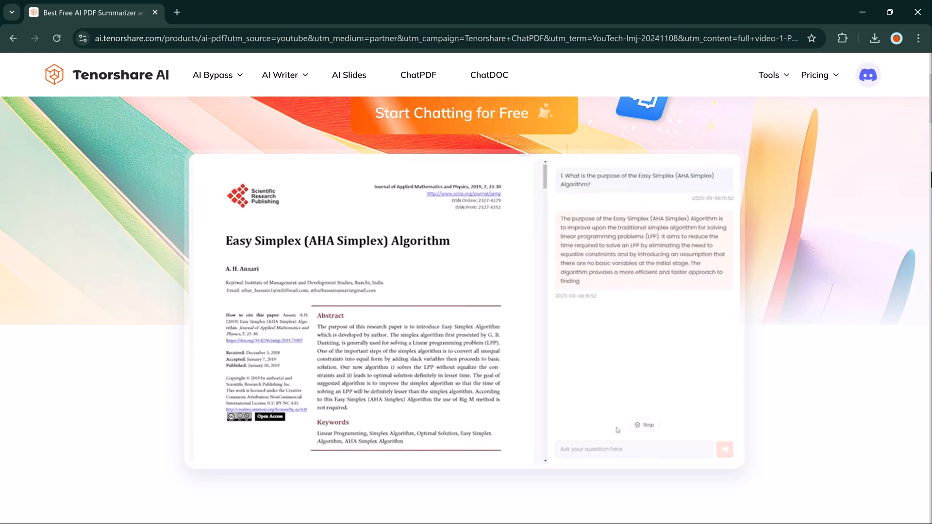
pyautogui.write('what is aha simplex')
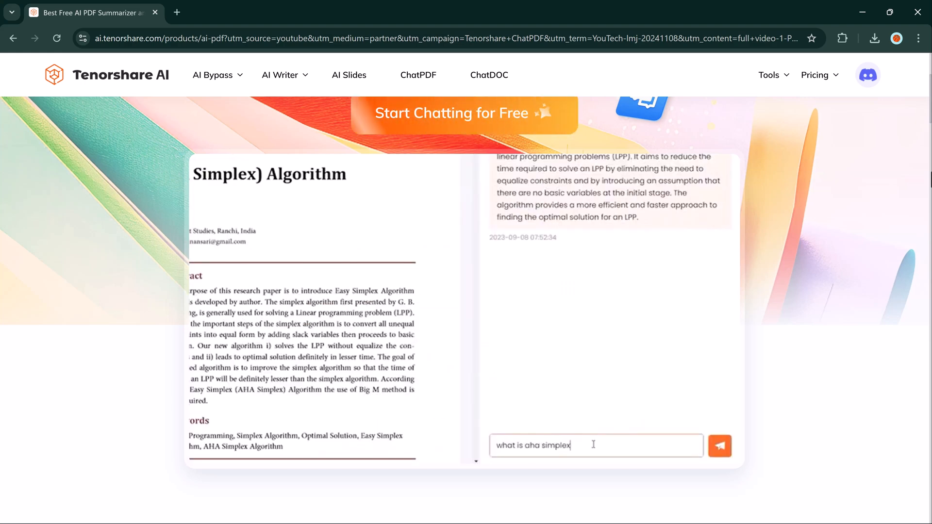
pyautogui.click(719, 445)
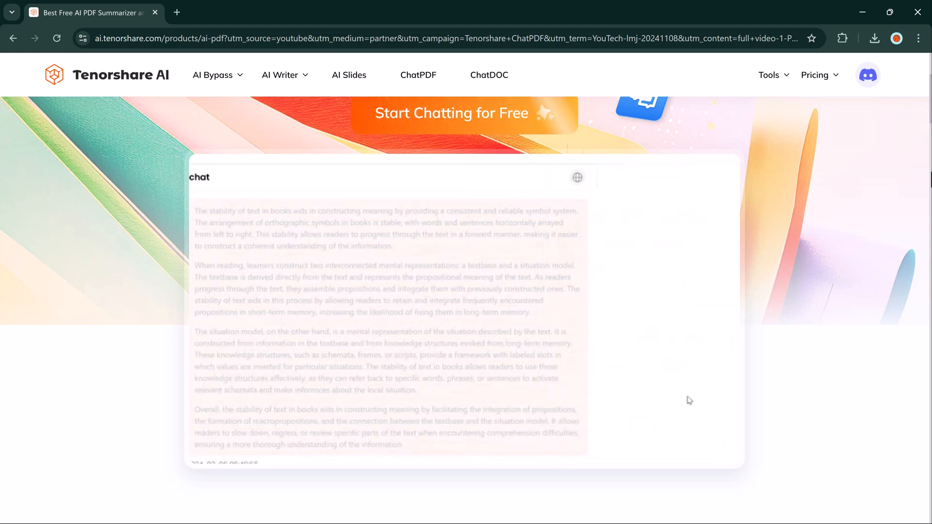
pyautogui.click(576, 177)
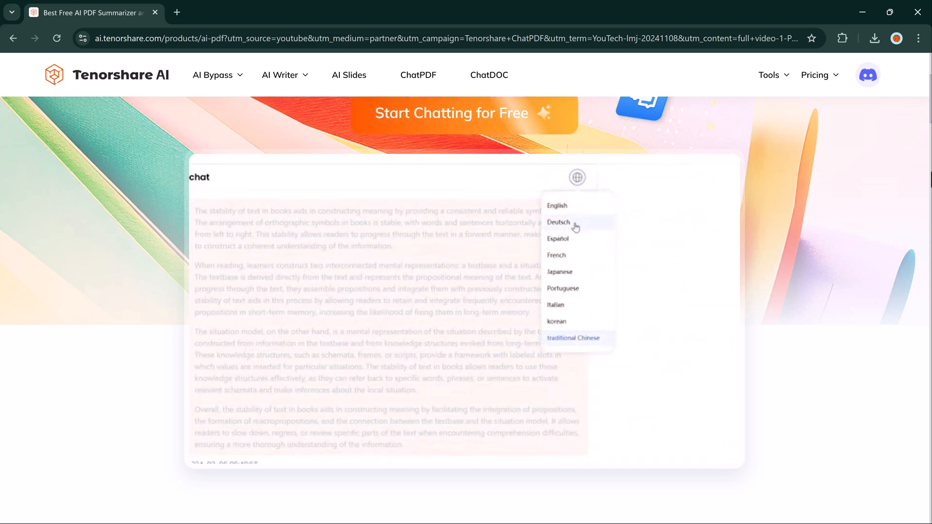
pyautogui.click(577, 177)
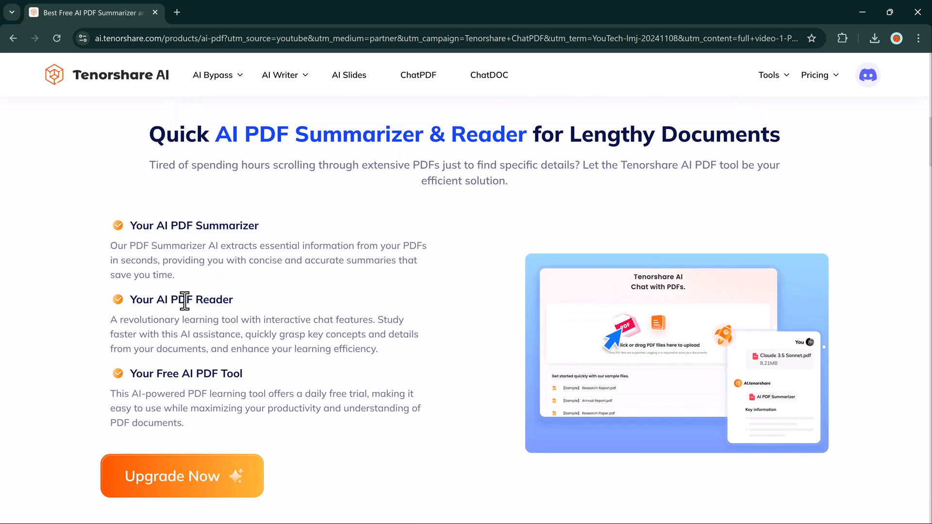
pyautogui.moveTo(262, 384)
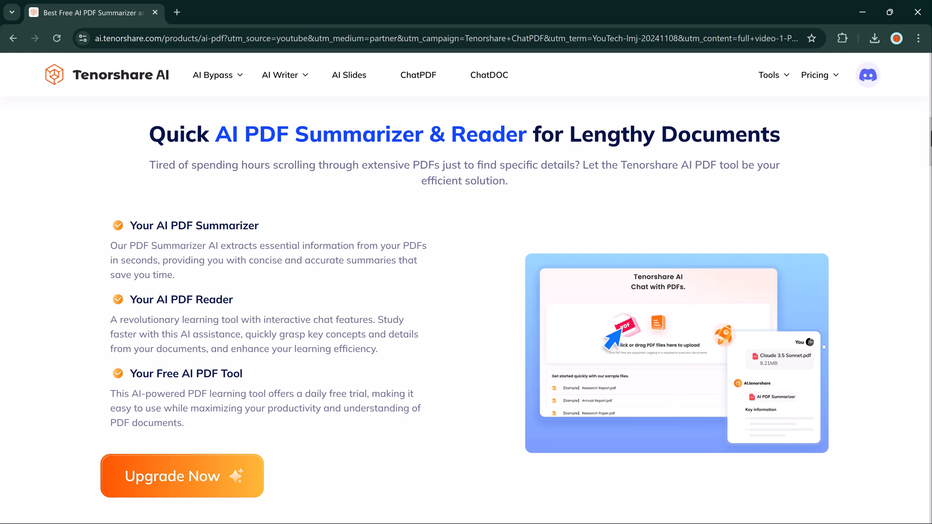
# - Browse down through the page's FAQ section and reach the AI PDF Tool upload area with My Files
pyautogui.scroll(-3)
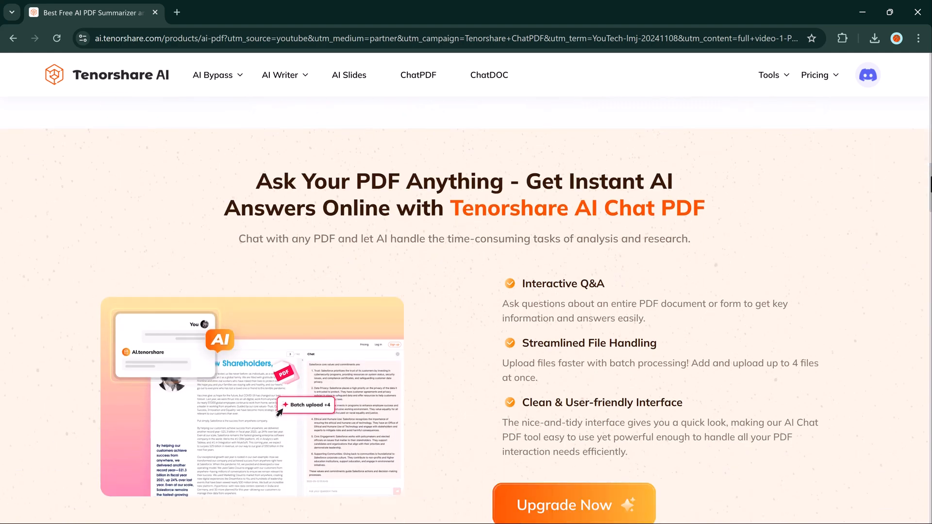
pyautogui.scroll(-3)
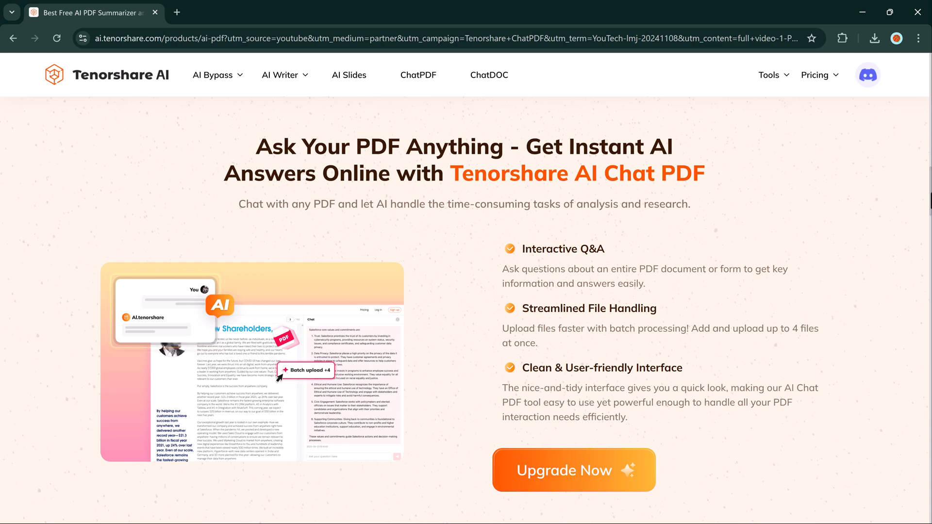
pyautogui.scroll(-3)
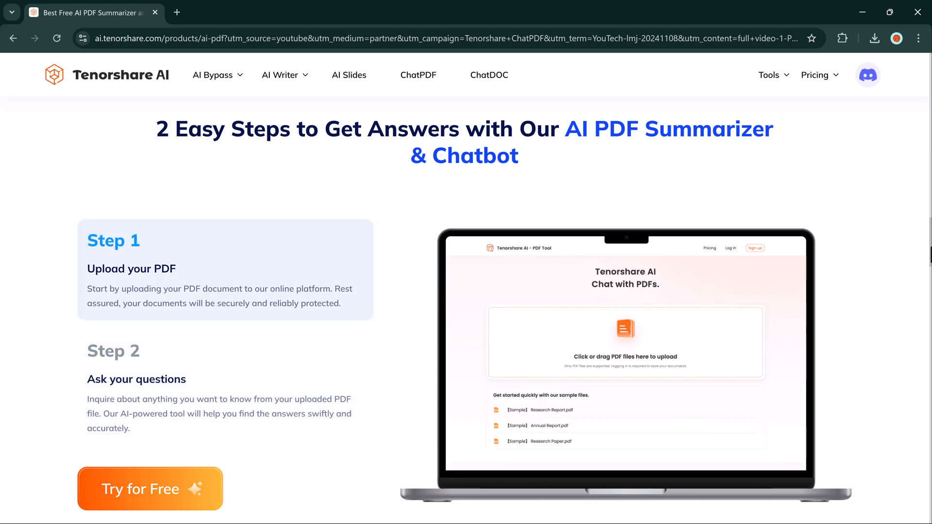
pyautogui.scroll(-3)
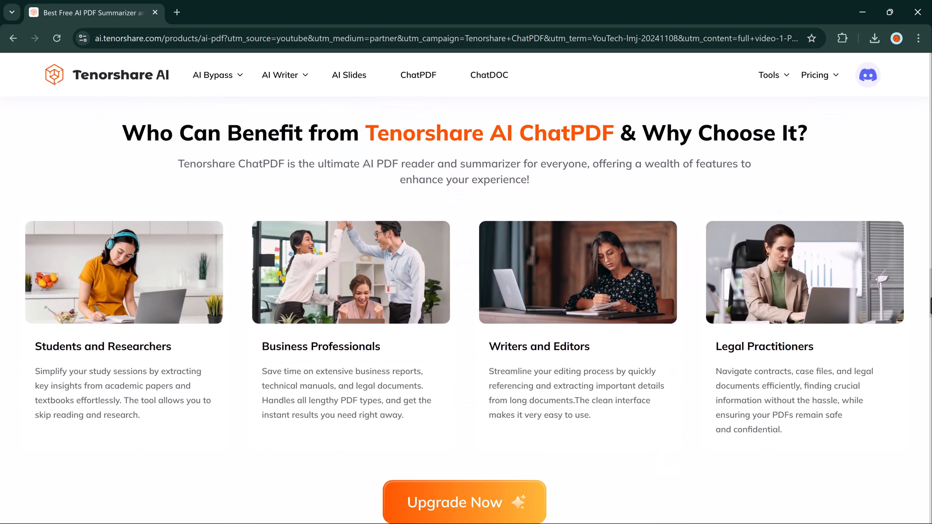
pyautogui.scroll(-3)
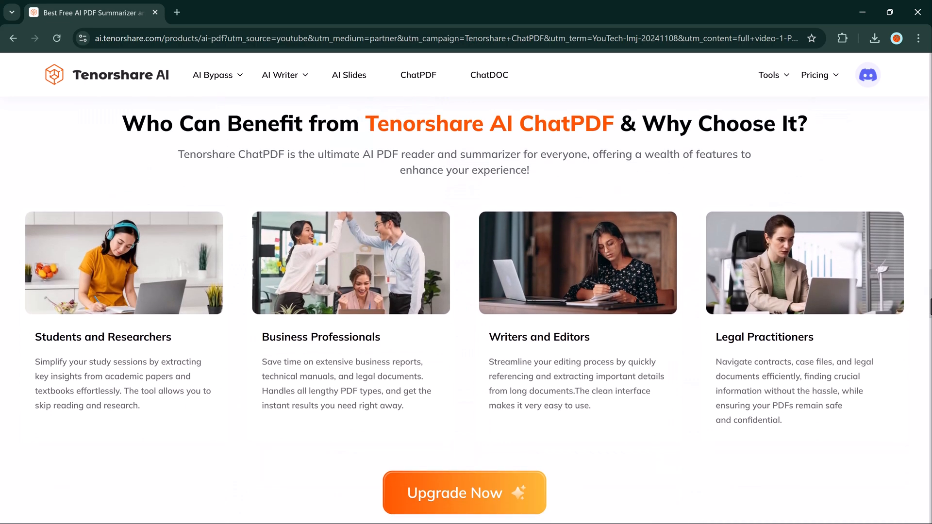
pyautogui.scroll(-3)
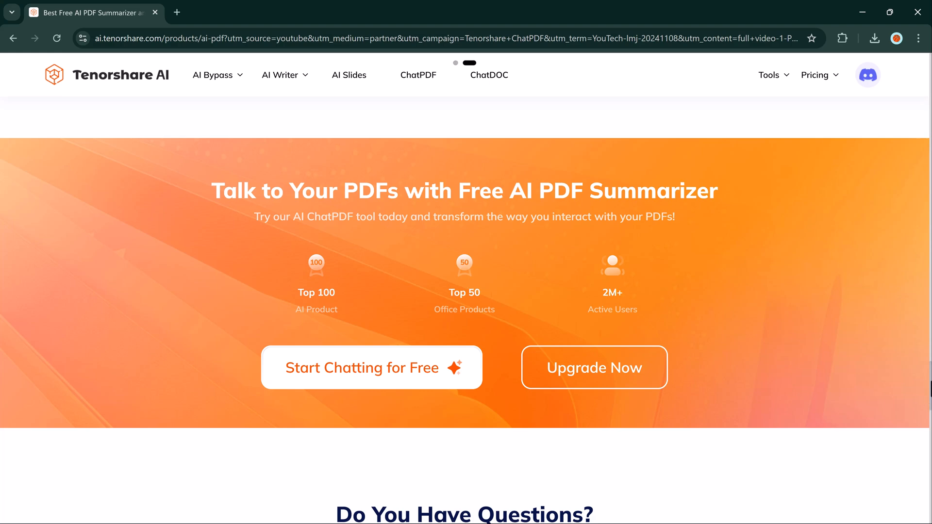
pyautogui.scroll(-3)
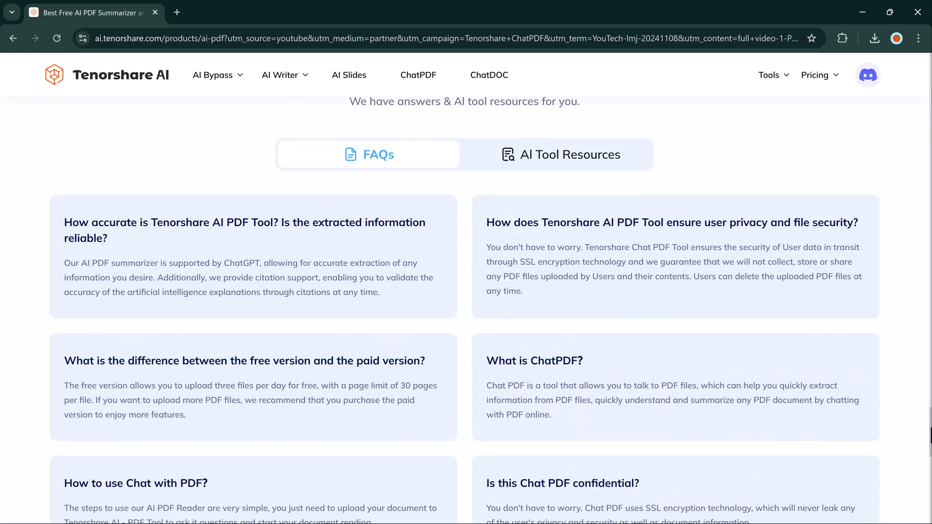
pyautogui.scroll(-3)
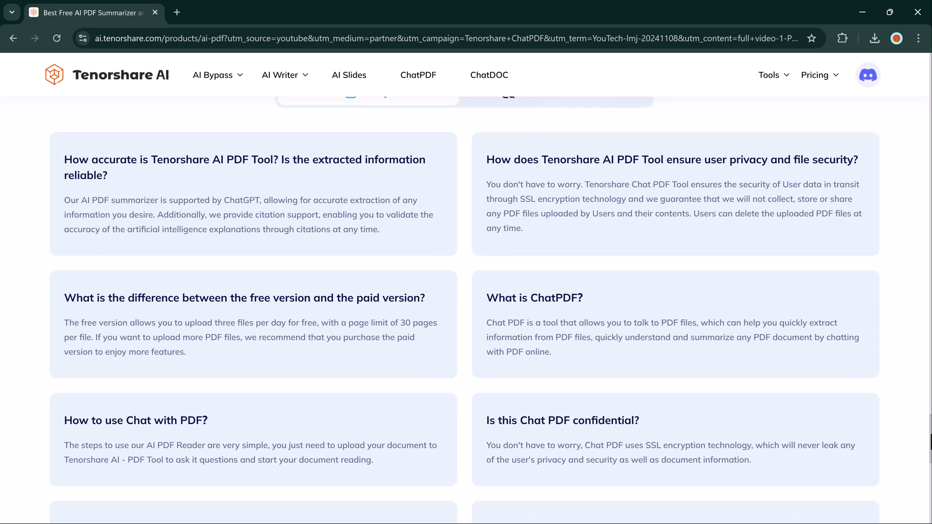
pyautogui.scroll(-3)
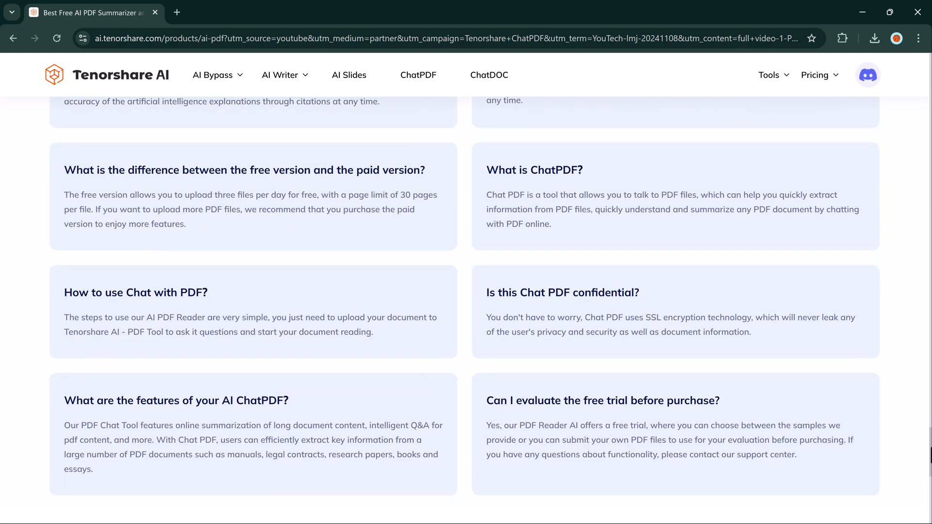
pyautogui.scroll(-3)
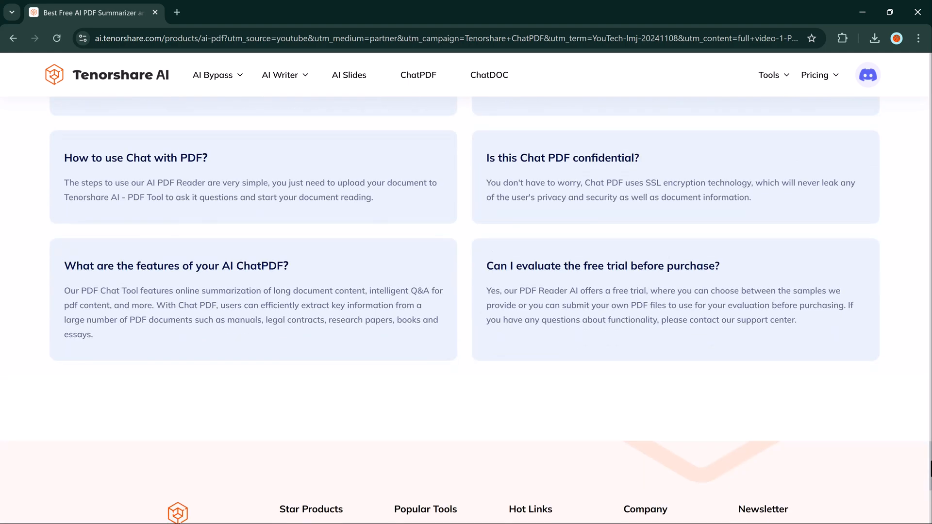
pyautogui.scroll(3)
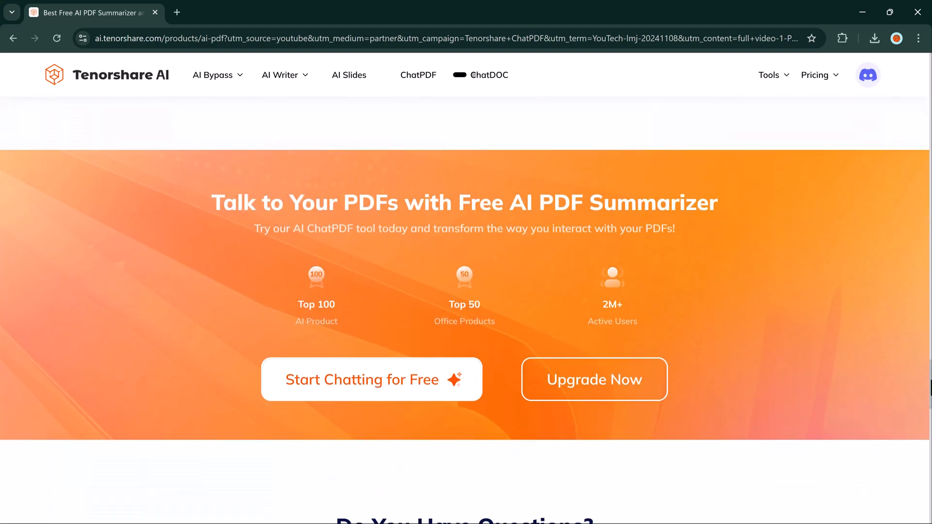
pyautogui.scroll(-3)
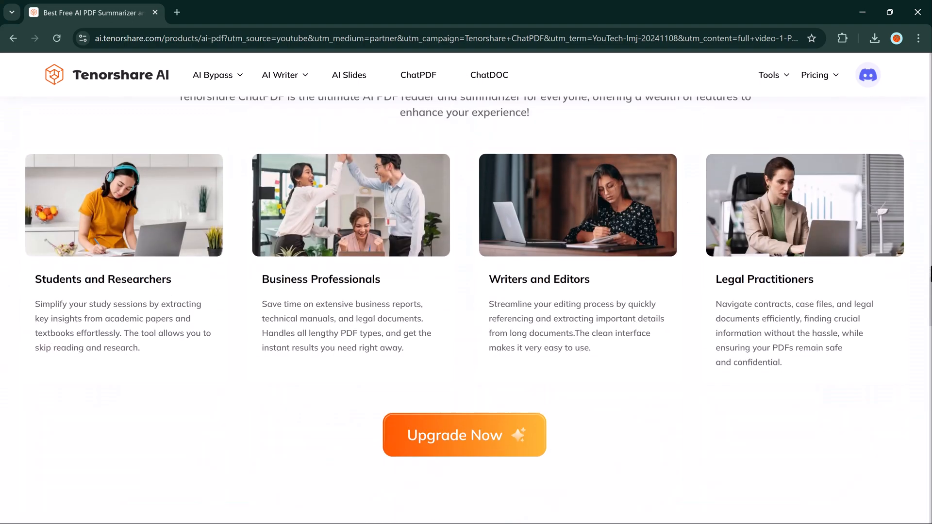
pyautogui.scroll(3)
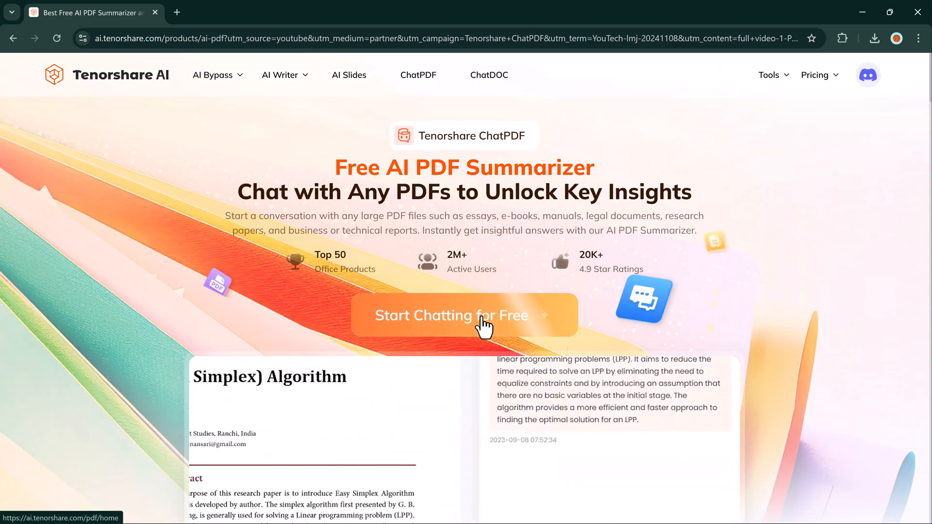
pyautogui.click(463, 315)
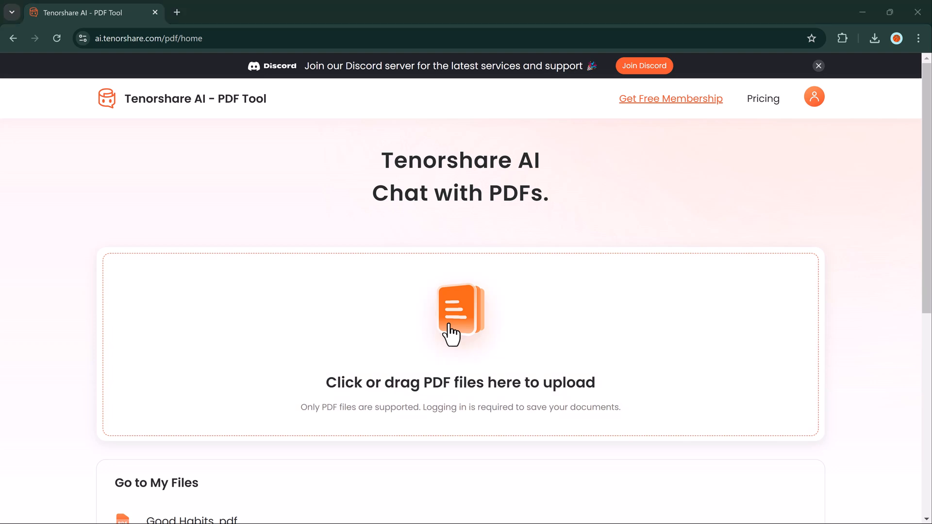
# - Open Ozone Layer.pdf from My Files into the chat view and look through its pages
pyautogui.click(460, 316)
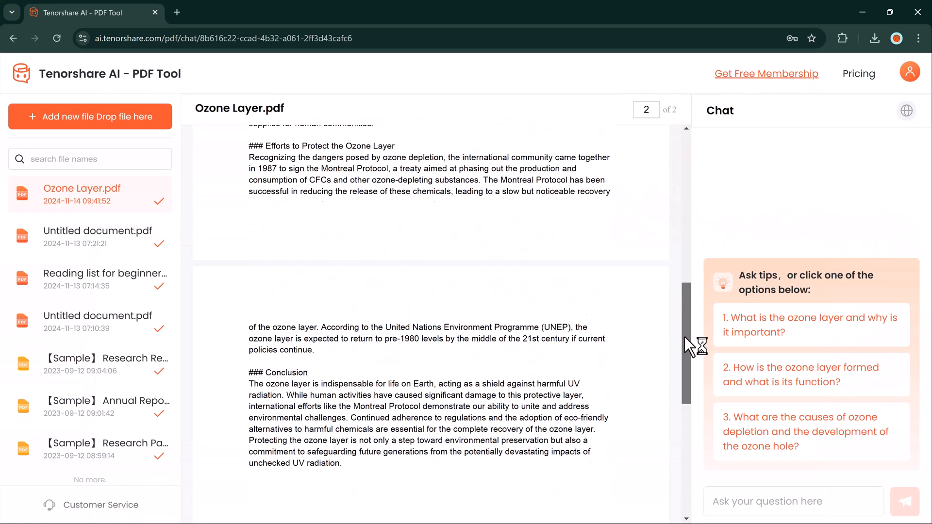
pyautogui.scroll(-3)
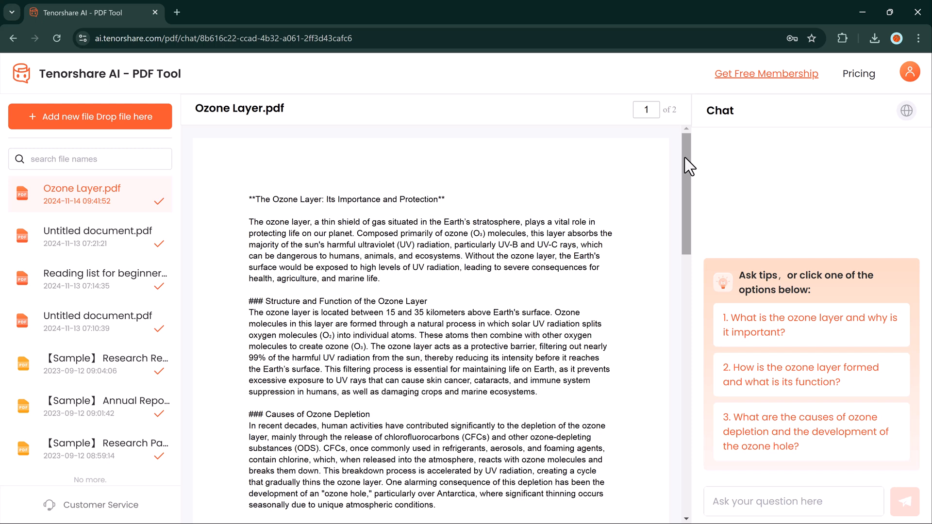
pyautogui.moveTo(784, 357)
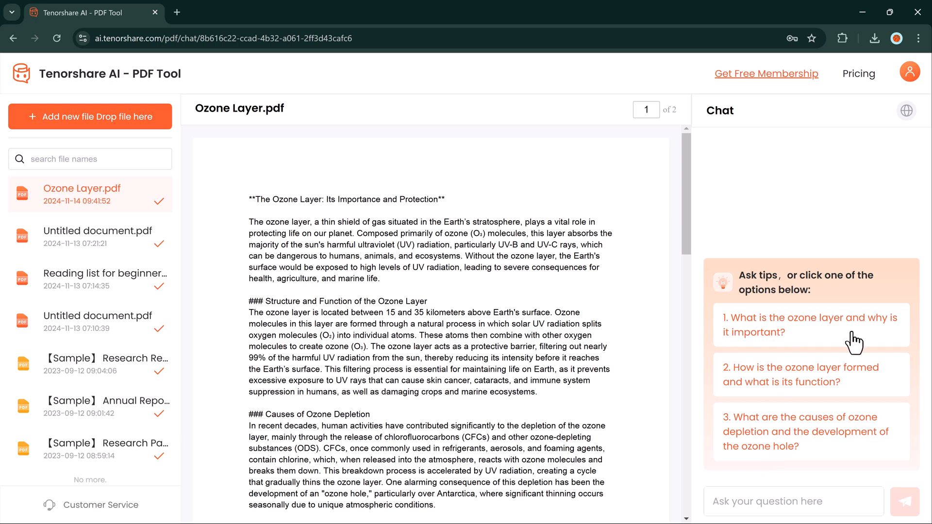
pyautogui.moveTo(799, 348)
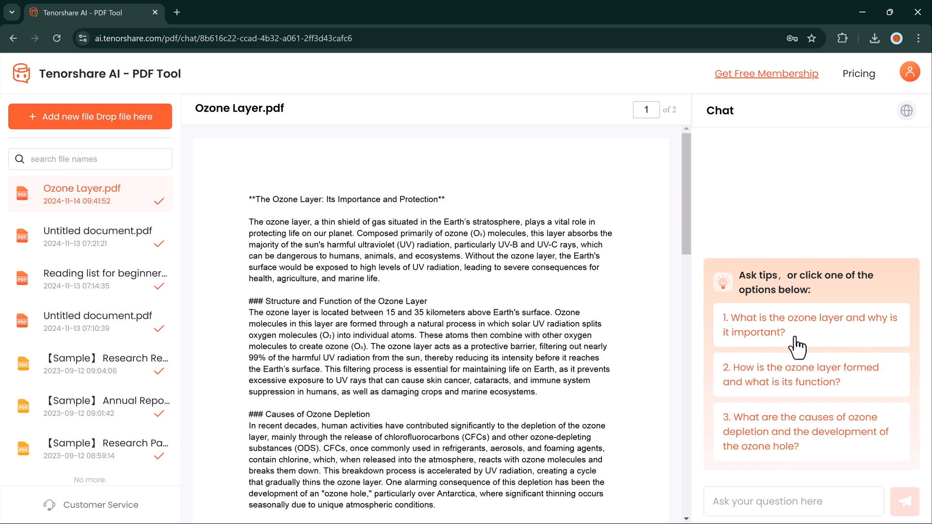
# - Ask suggested question 3 on ozone depletion causes, then ask why the ozone layer is important
pyautogui.click(806, 432)
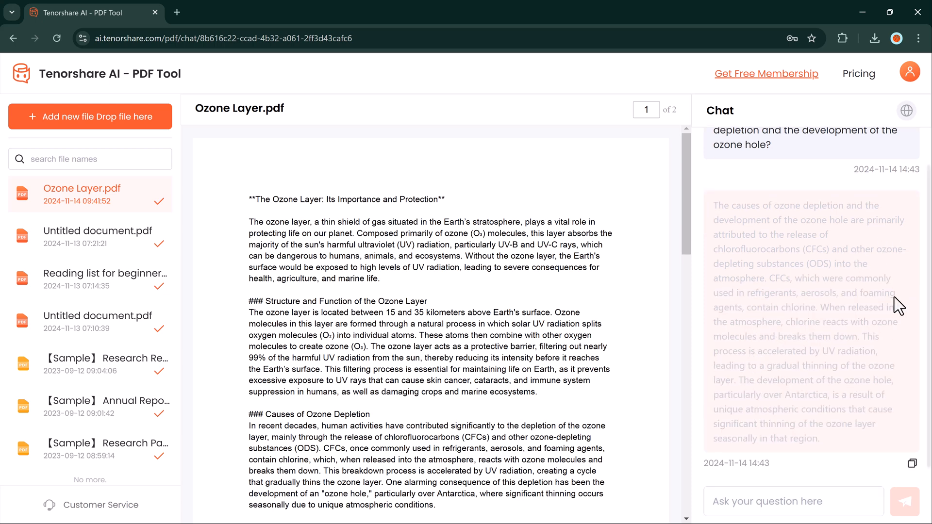
pyautogui.click(904, 463)
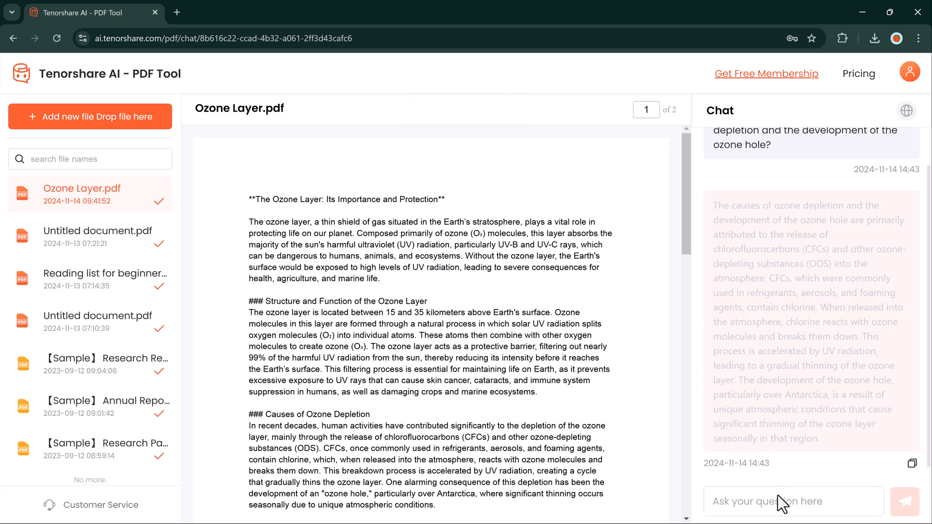
pyautogui.click(793, 501)
pyautogui.write('Why ozone ')
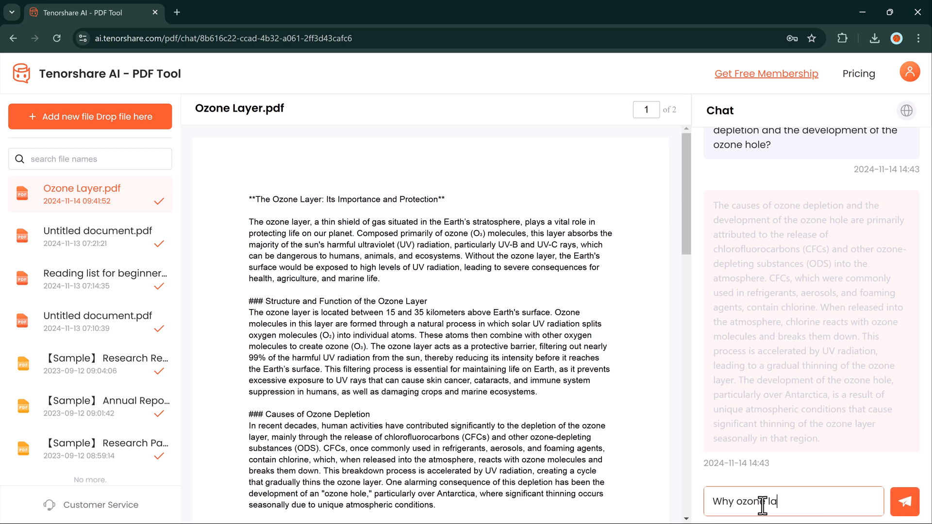
pyautogui.write('layer is importan')
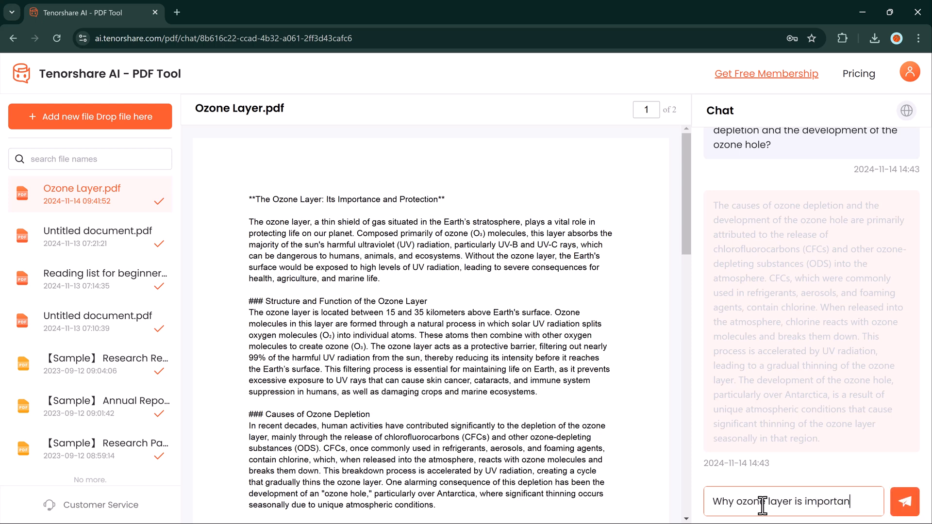
pyautogui.click(904, 501)
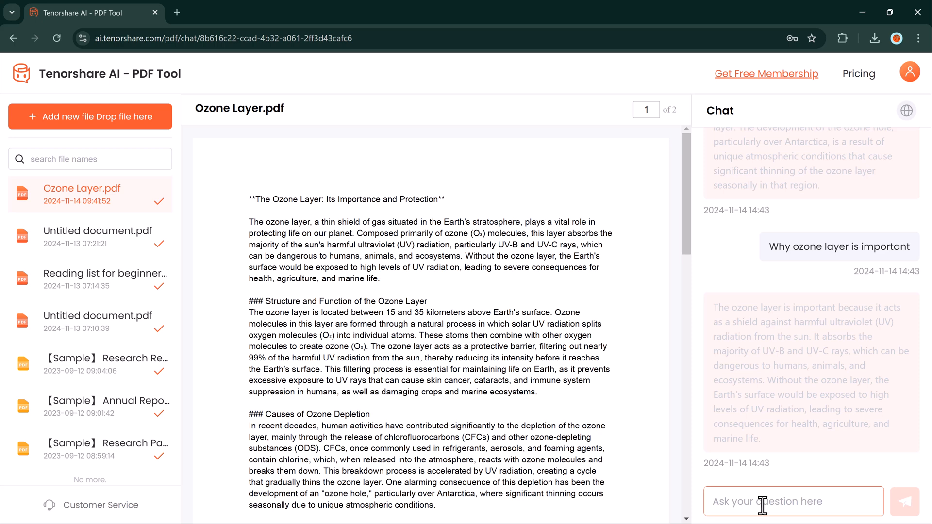
# - Ask 'What is o...' to get the causes of ozone depletion answered again
pyautogui.write('What is o')
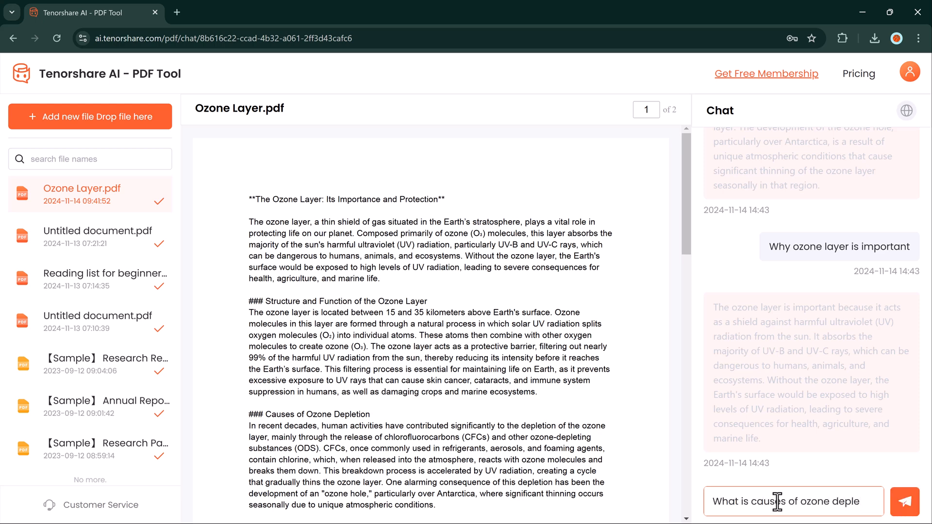
pyautogui.click(904, 501)
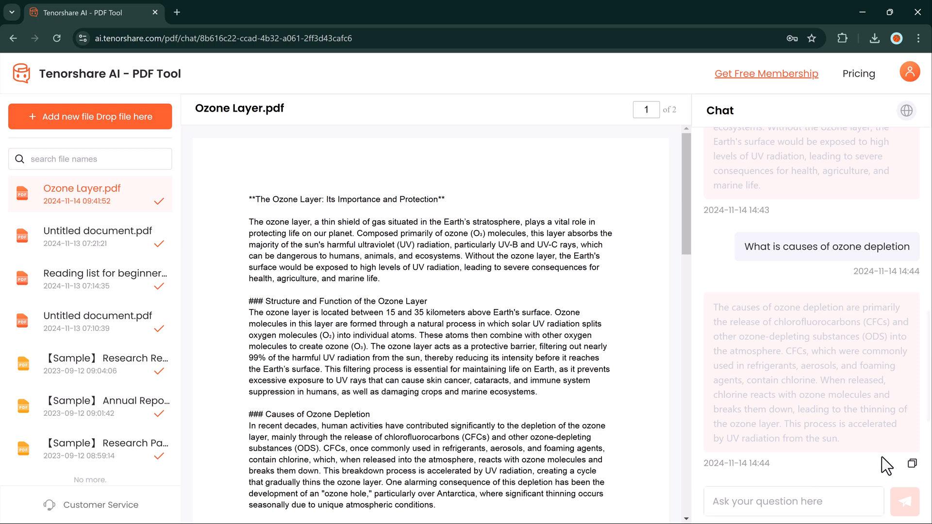
# - Ask the AI to 'Summarize' the ozone layer document
pyautogui.write('S')
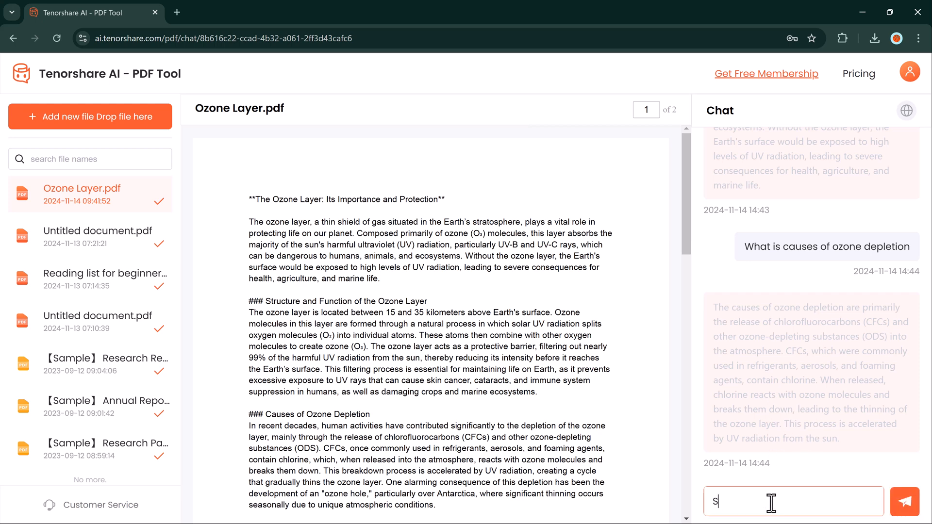
pyautogui.write('ummari')
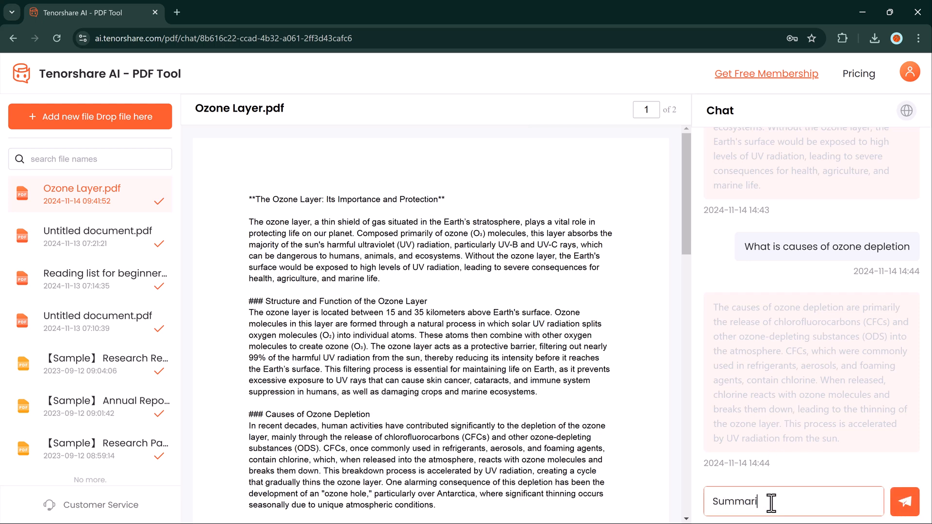
pyautogui.write('ze')
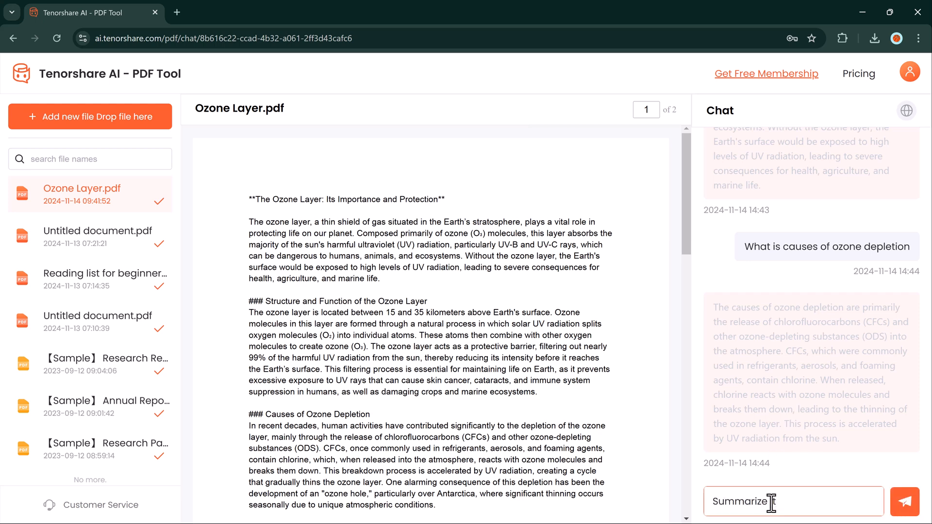
pyautogui.click(904, 501)
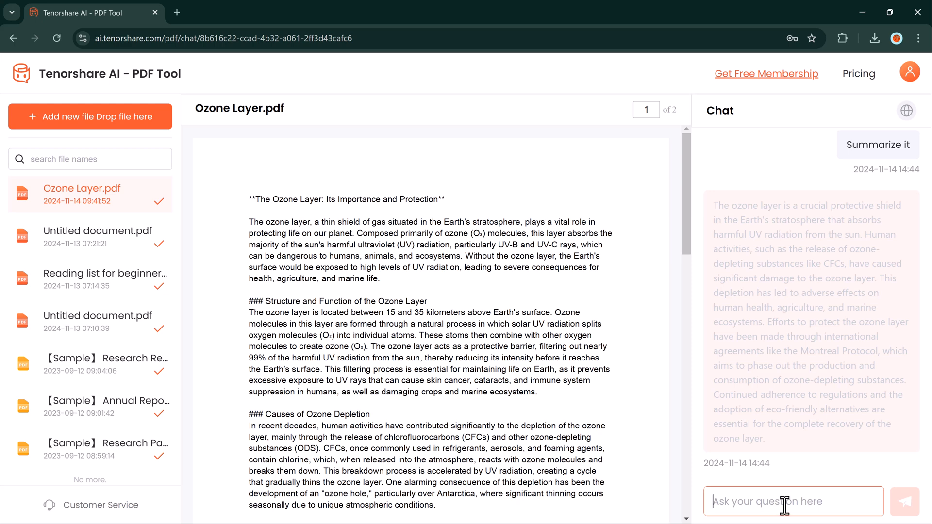
# - Ask the AI to 'Write key points' of the document
pyautogui.write('Write')
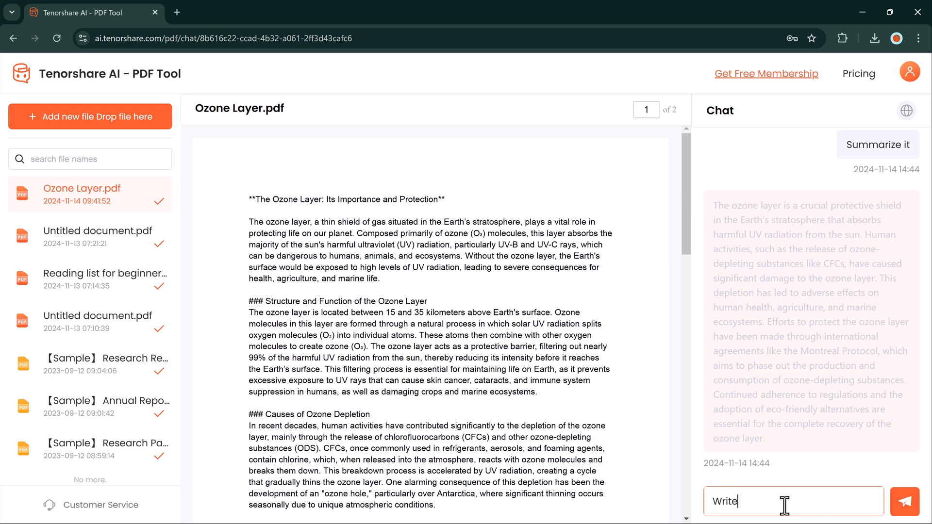
pyautogui.write('key po')
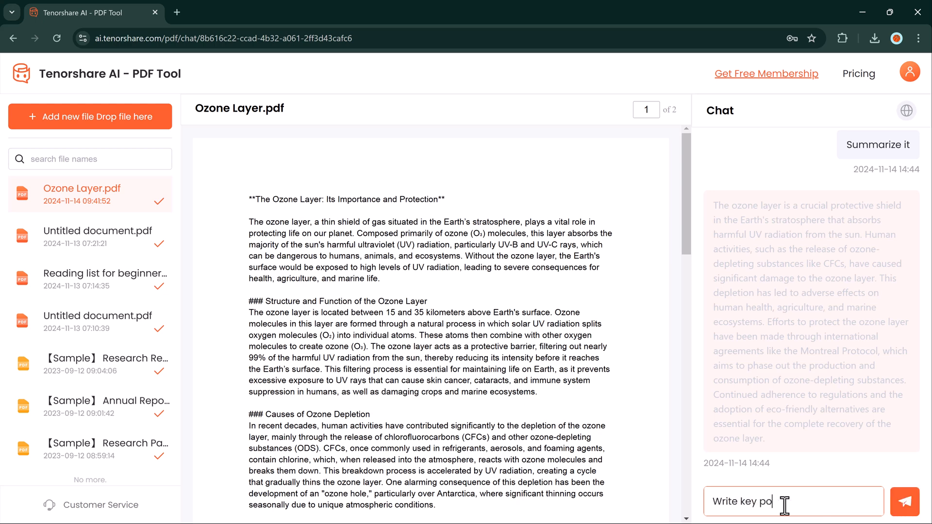
pyautogui.click(904, 502)
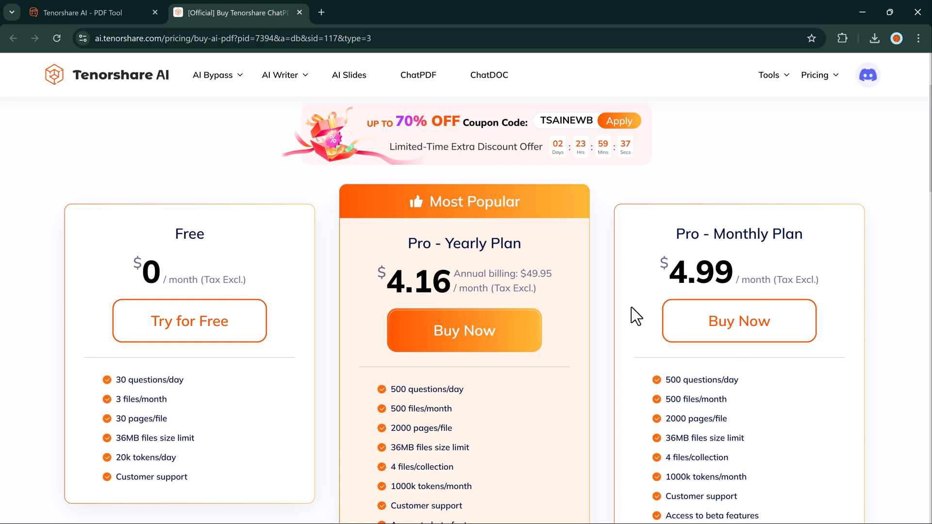
pyautogui.moveTo(205, 327)
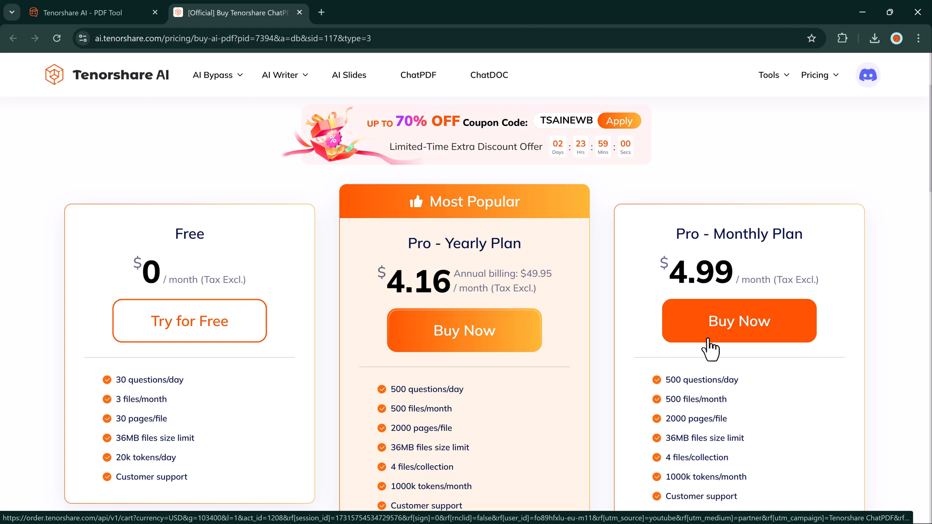
# - Choose Buy Now under the Pro - Monthly Plan on the pricing page
pyautogui.click(739, 321)
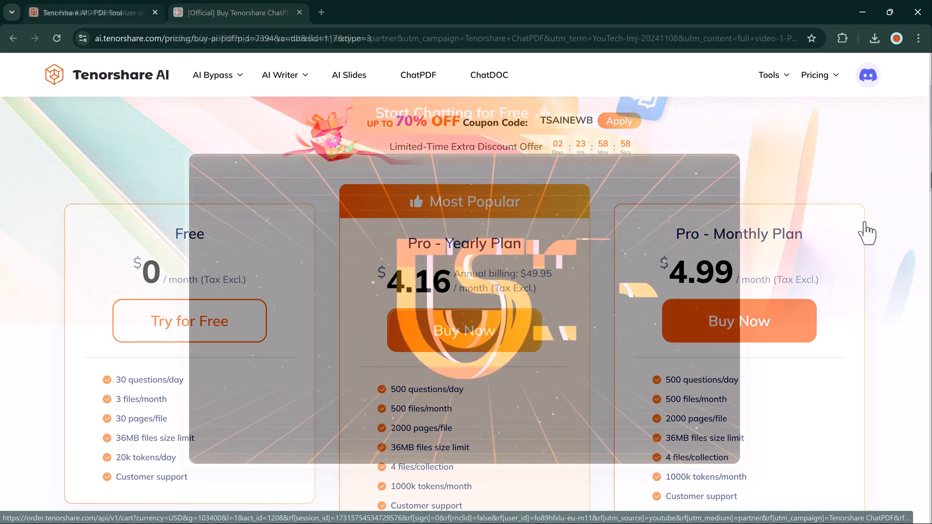